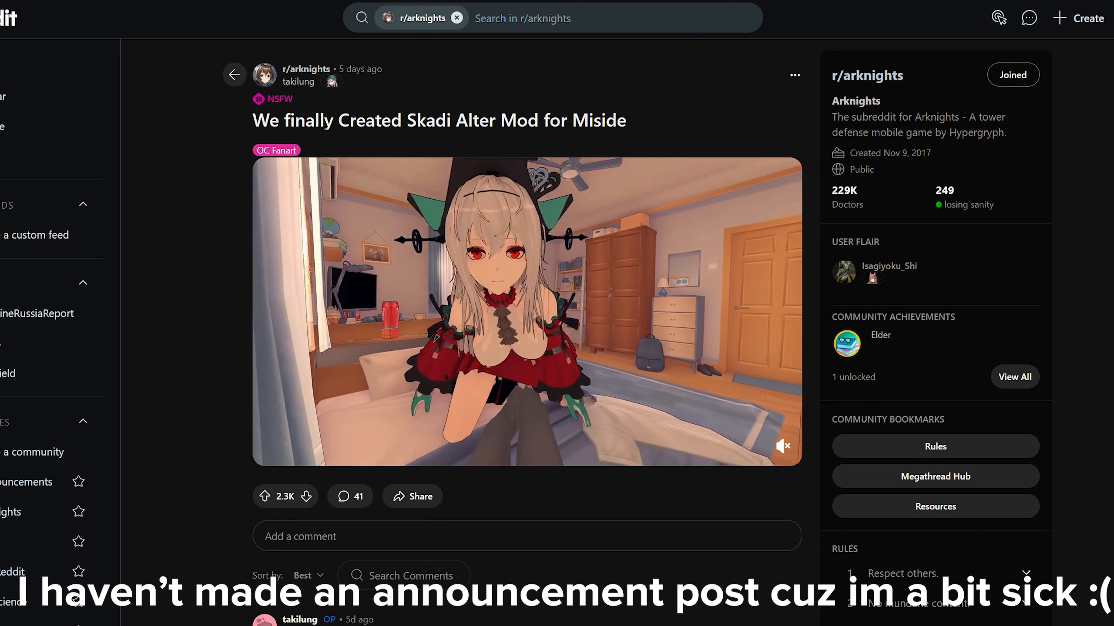
Step: Scroll through the Discord chat before moving to the browser's download history
scroll(down, 3)
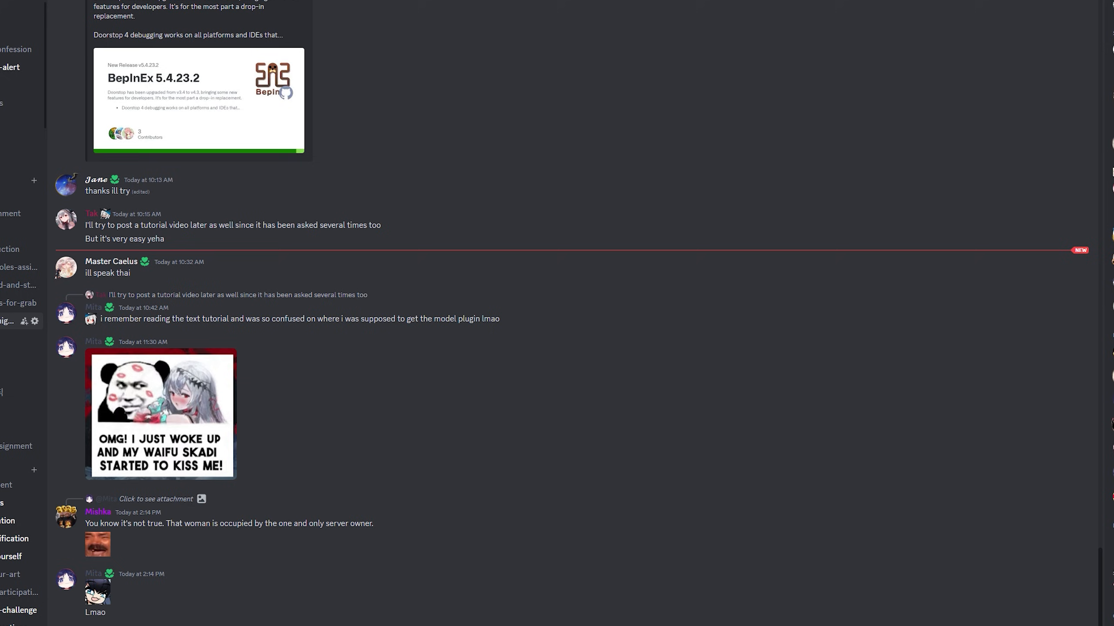
scroll(down, 3)
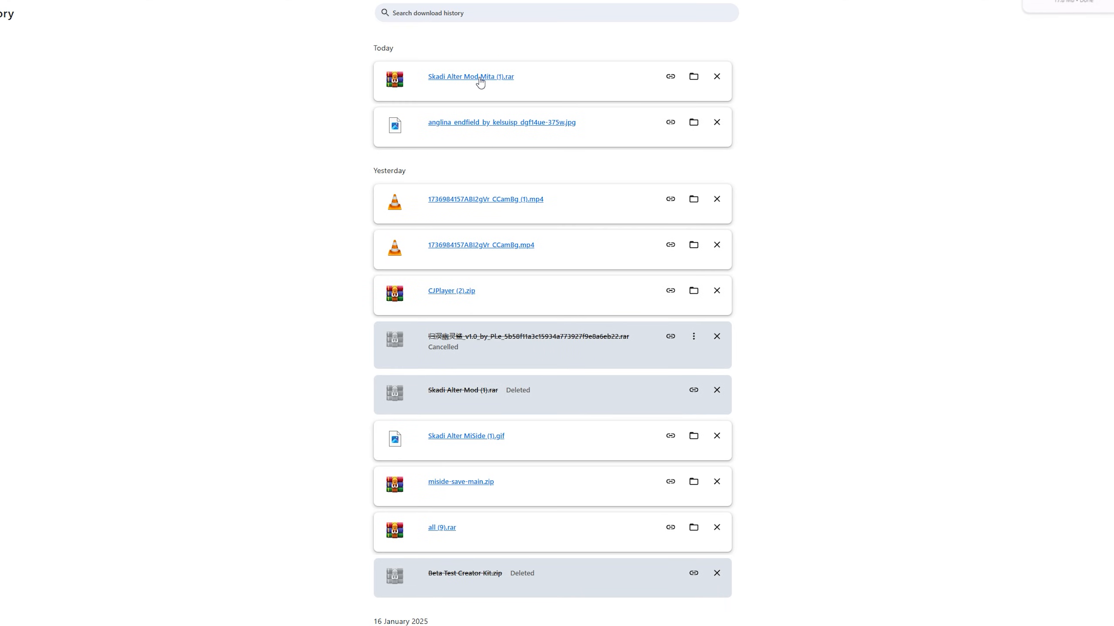
Step: Open Skadi Alter Mod Mita (1).rar in WinRAR and select all its files (all, didi and manifests)
click(469, 76)
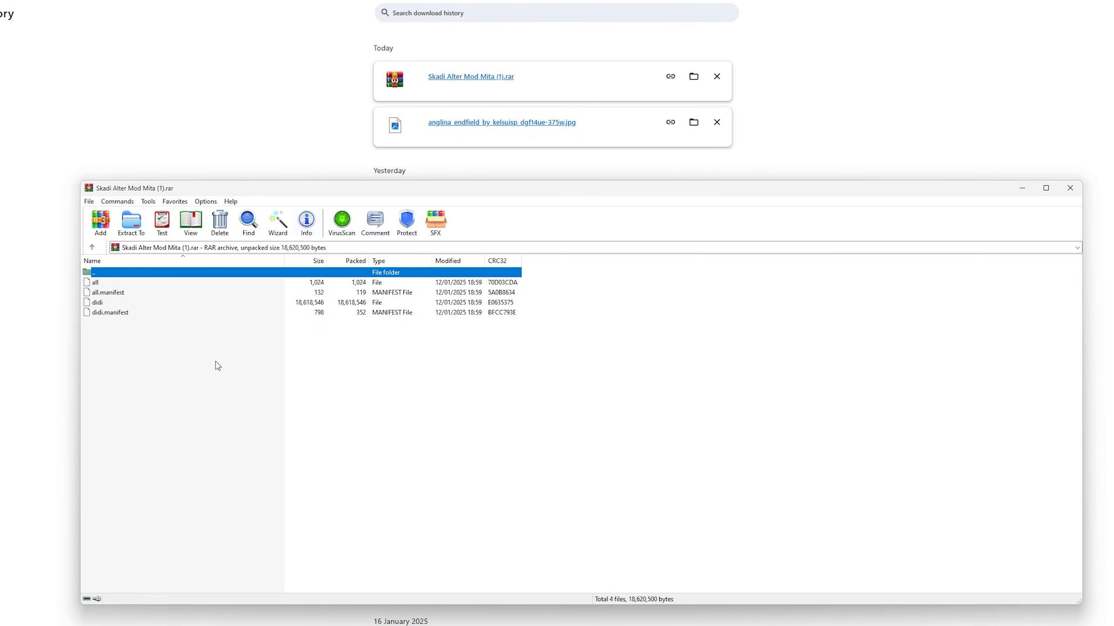
mouse_move(106, 291)
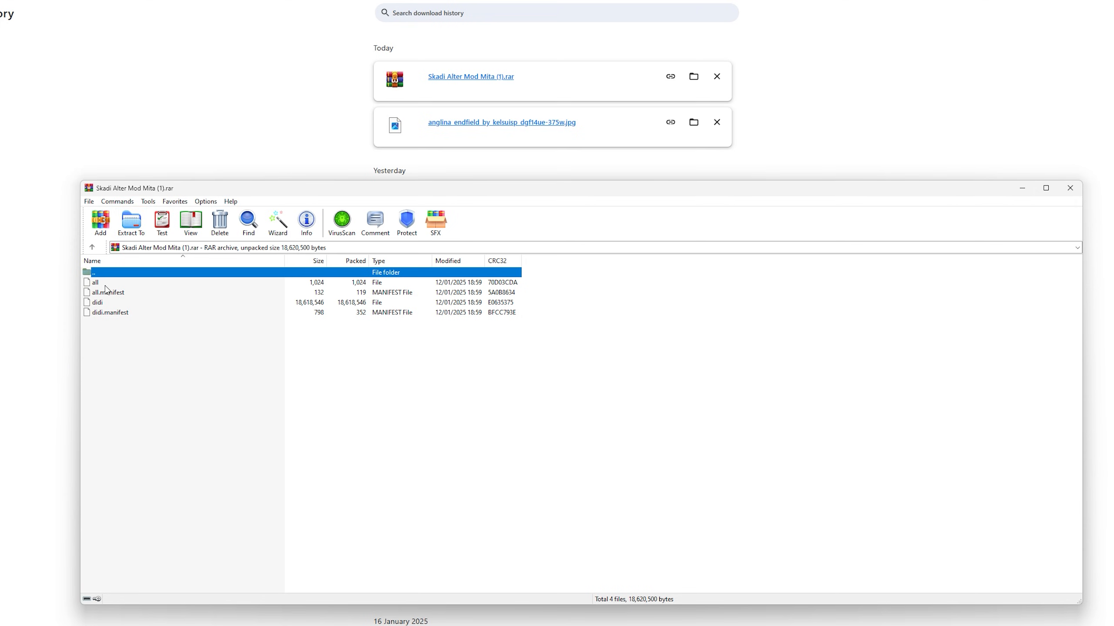
click(95, 281)
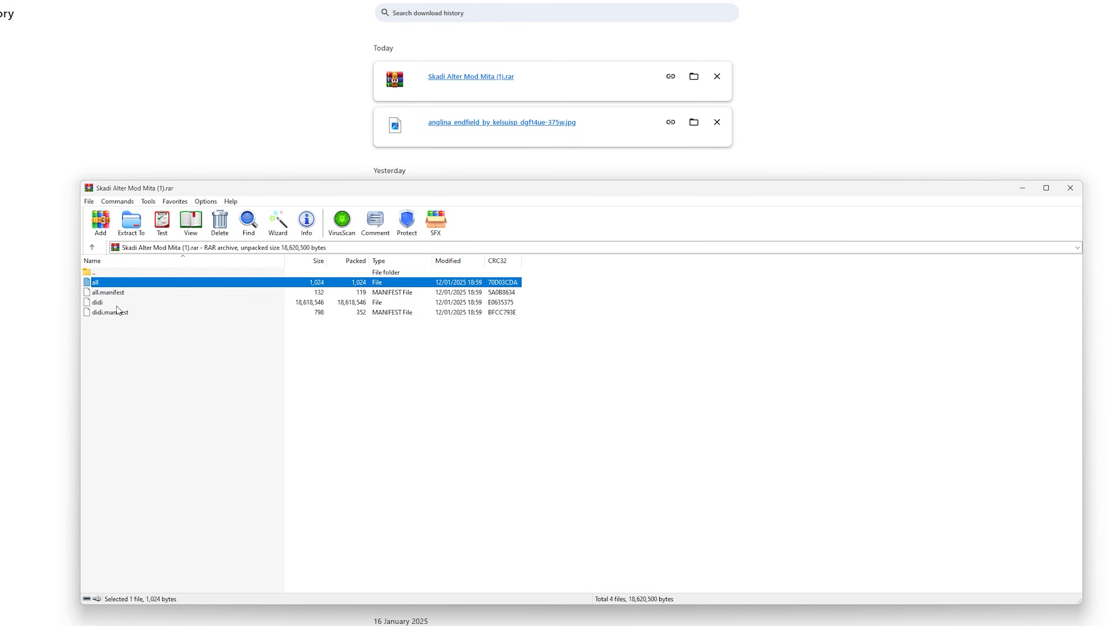
key(ctrl+a)
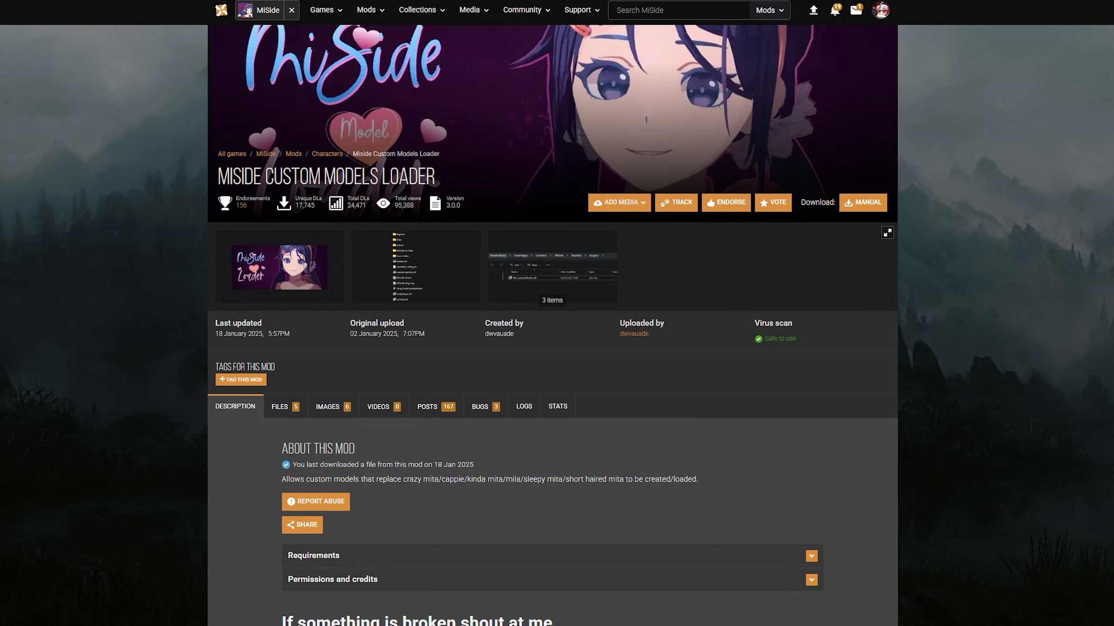
mouse_move(323, 243)
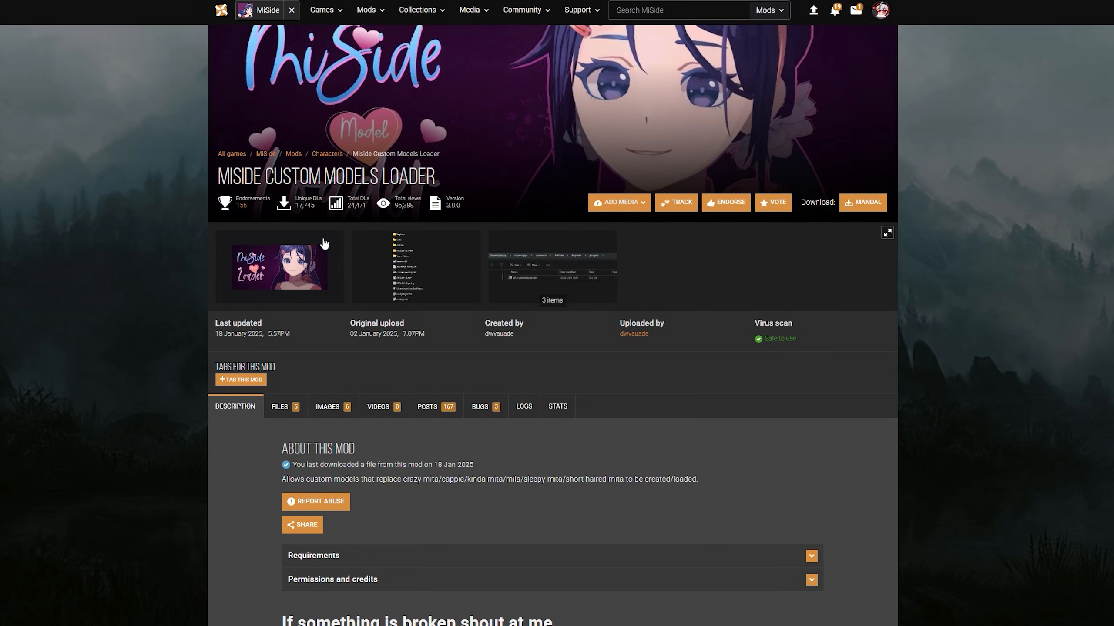
Step: Scroll the Miside Custom Models Loader page down to its Installation section
scroll(down, 3)
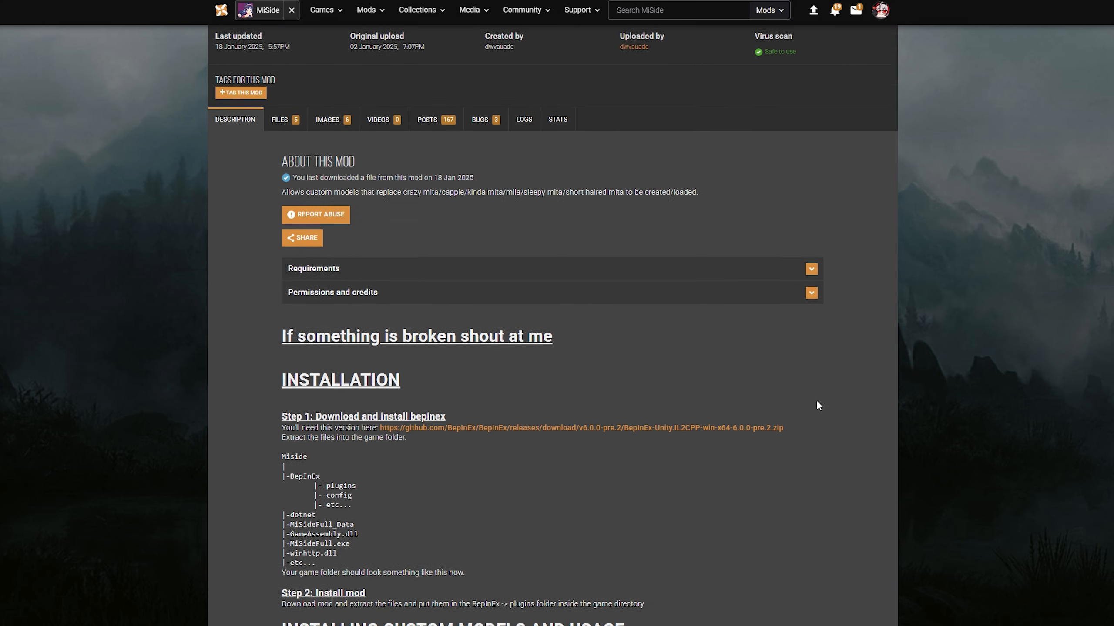
scroll(down, 3)
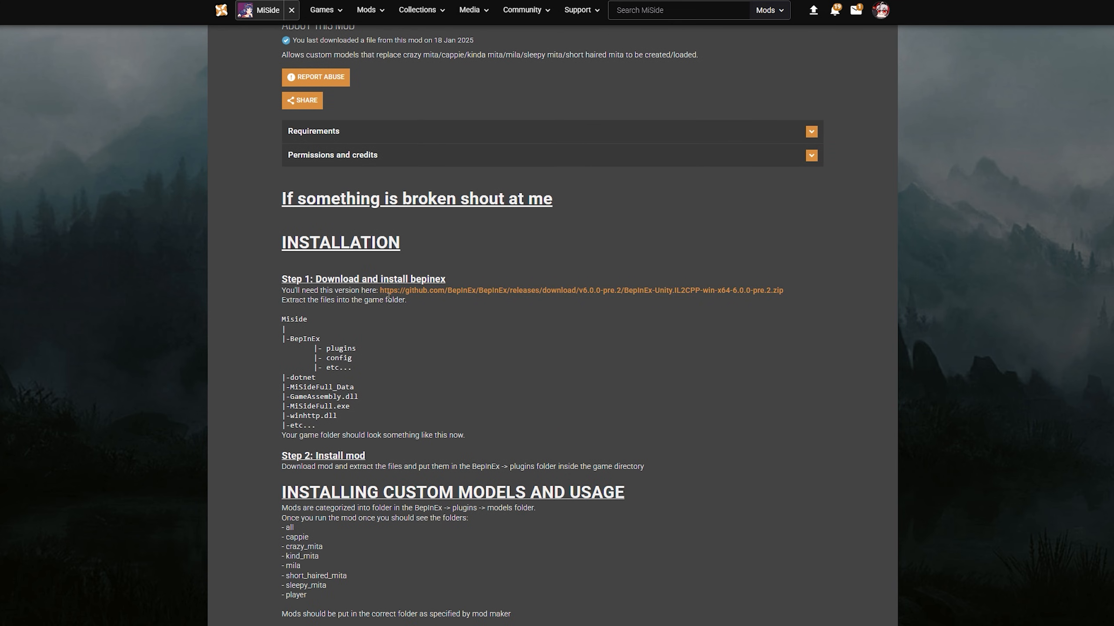
mouse_move(439, 299)
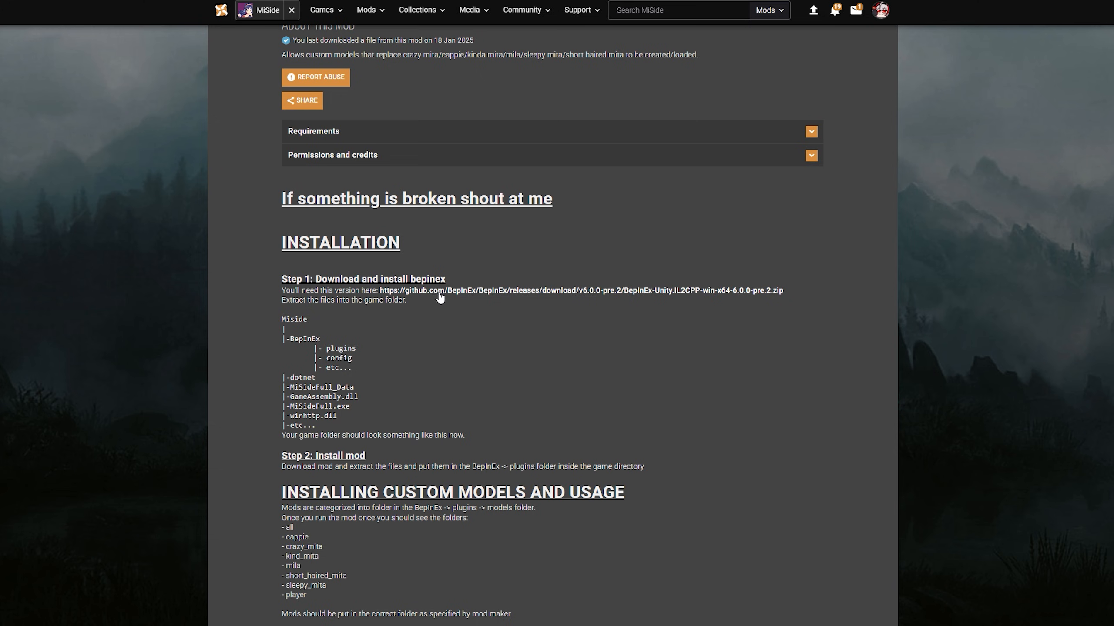
mouse_move(438, 299)
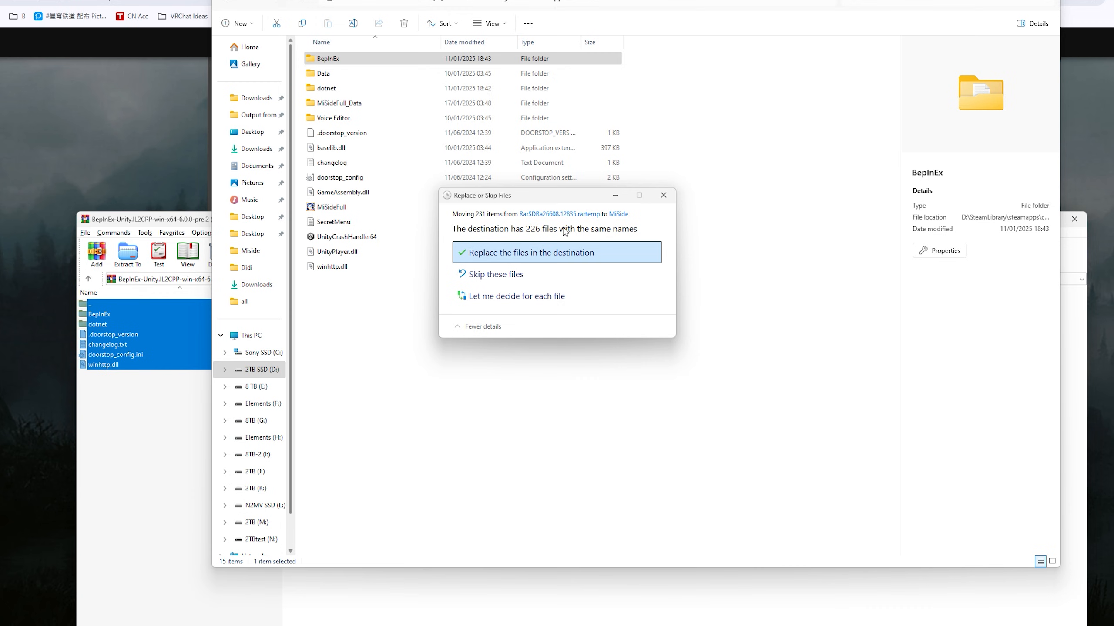
Step: Replace the existing BepInEx files in the MiSide folder and enter the BepInEx folder
click(556, 253)
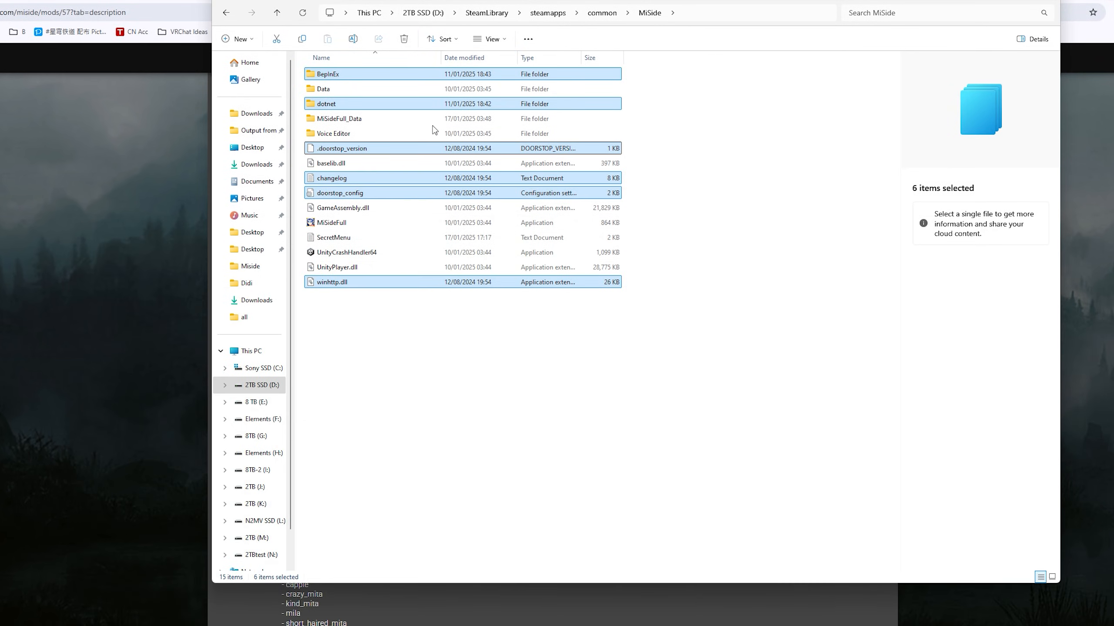
click(327, 74)
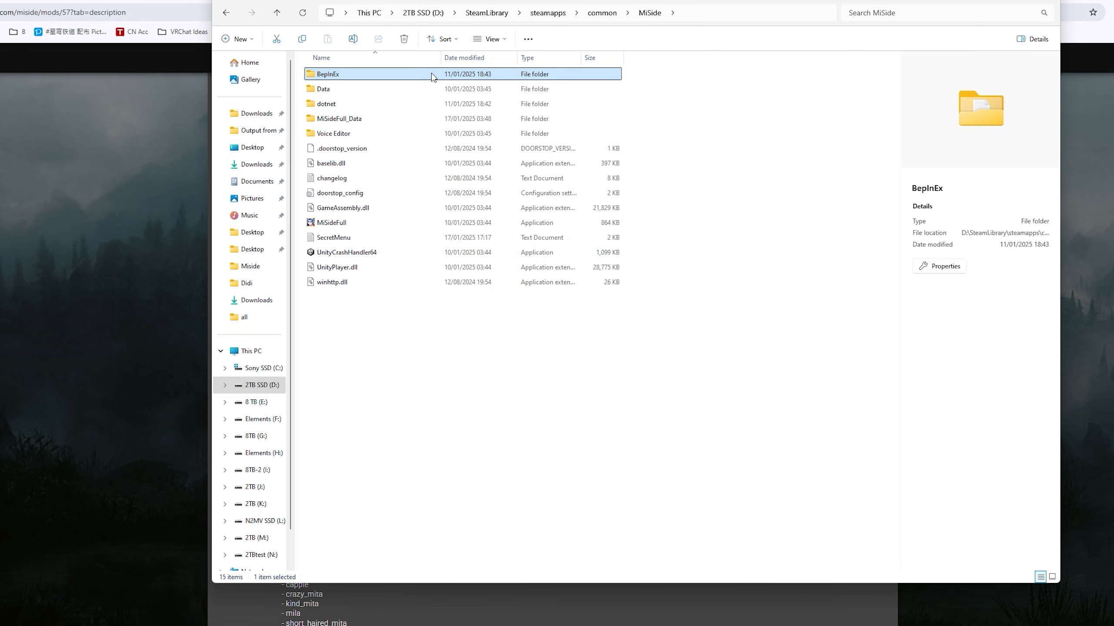
double_click(327, 74)
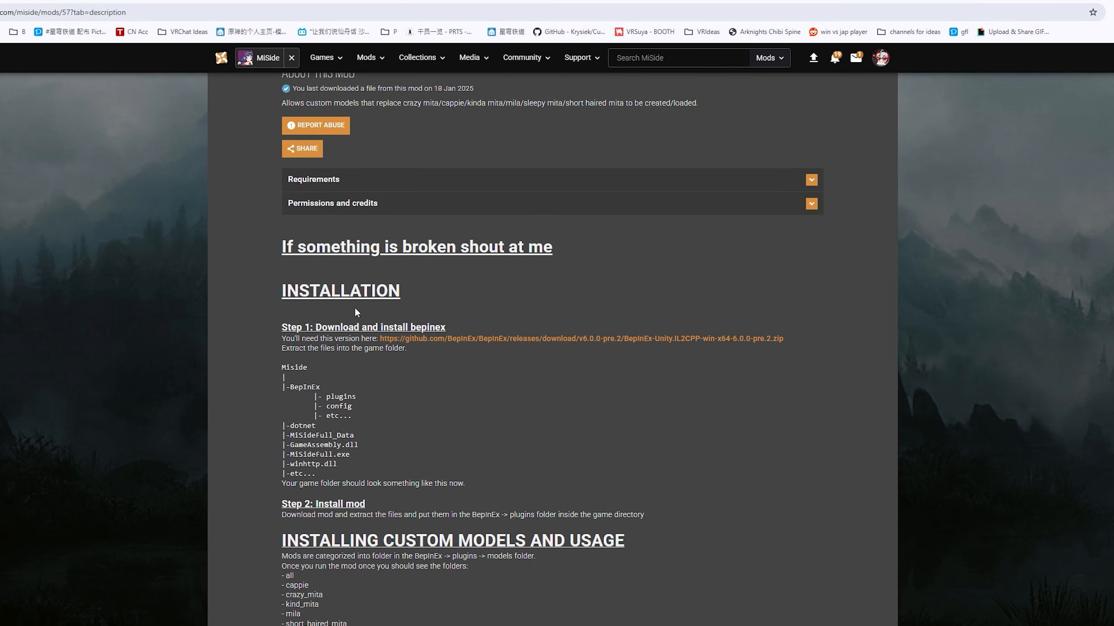
Step: Manually download the CustomModels Mod main file from Nexus Mods and open its archive
click(279, 135)
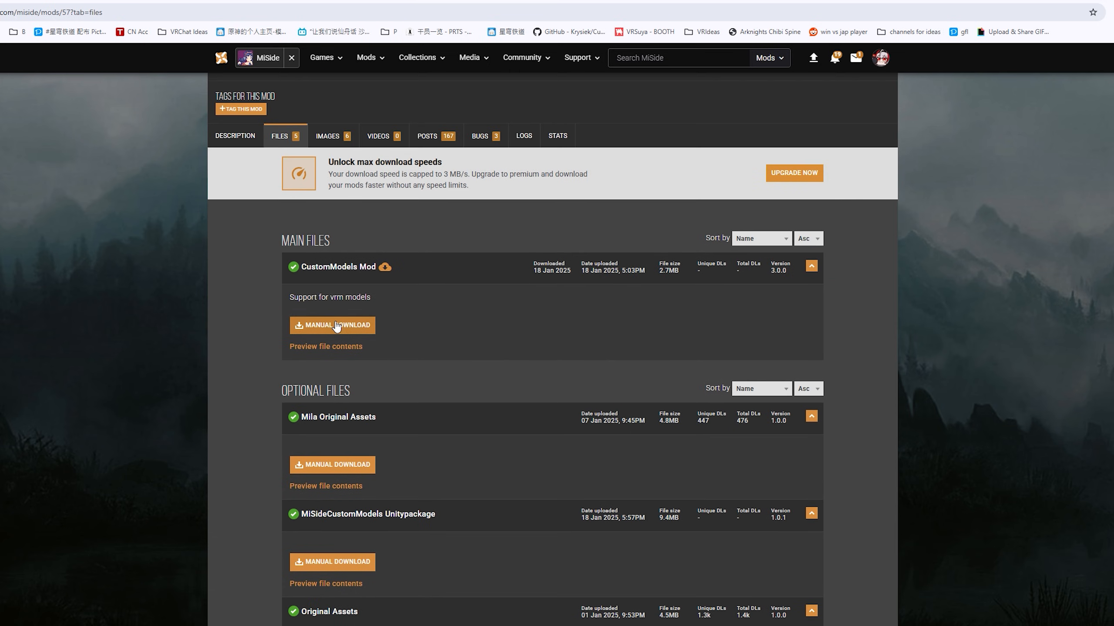
click(332, 325)
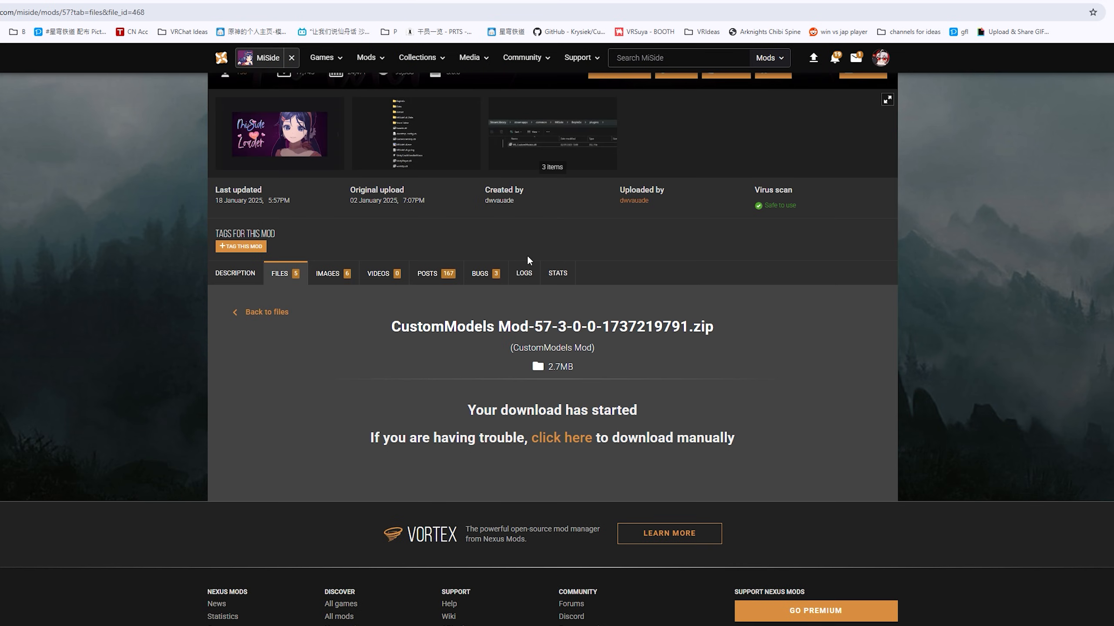
click(1102, 12)
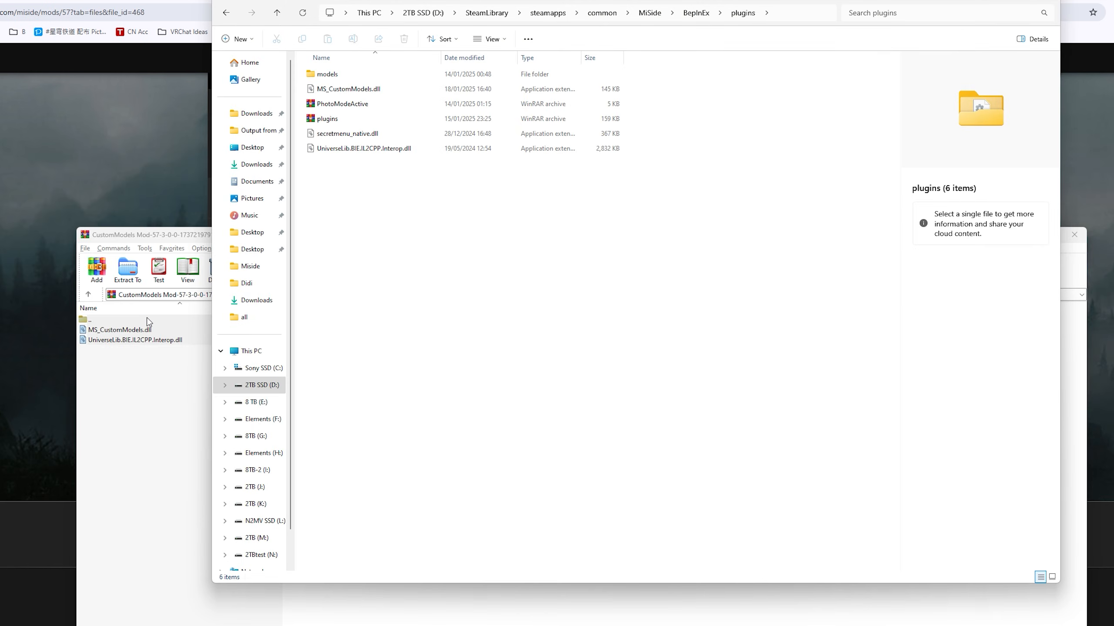
Step: Copy the CustomModels DLLs into BepInEx\plugins, then enter models and its all subfolder
click(326, 74)
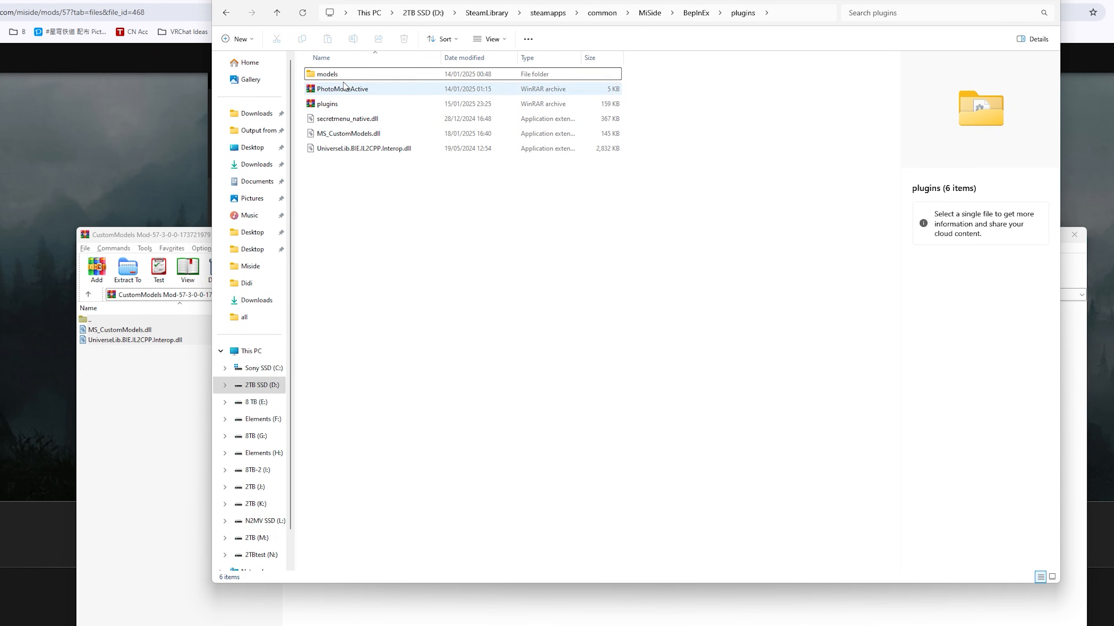
click(325, 74)
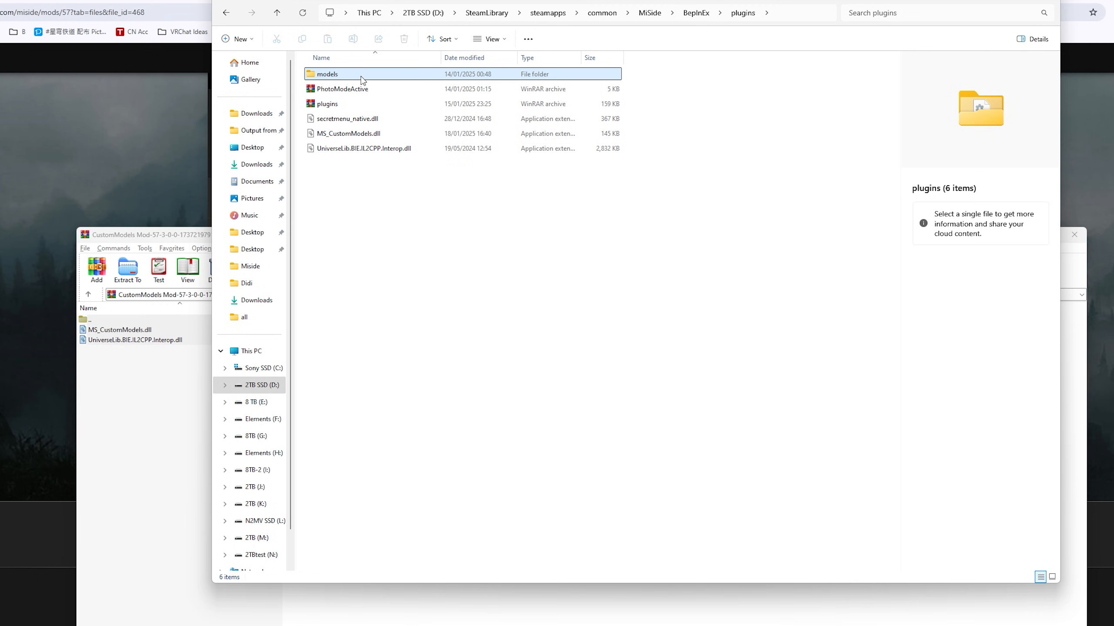
double_click(326, 74)
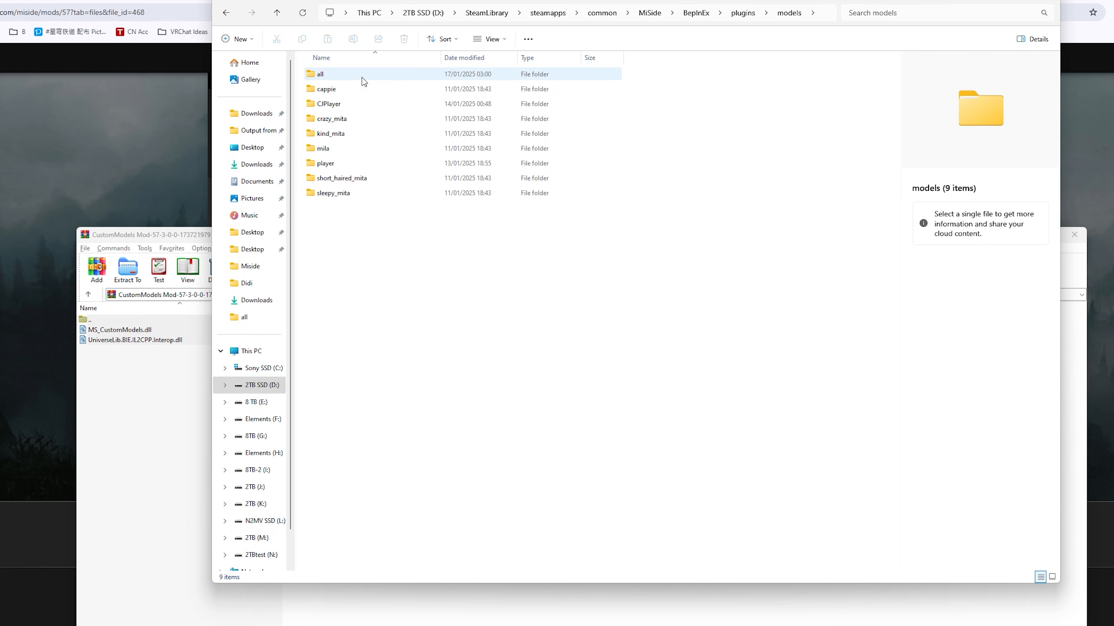
mouse_move(334, 77)
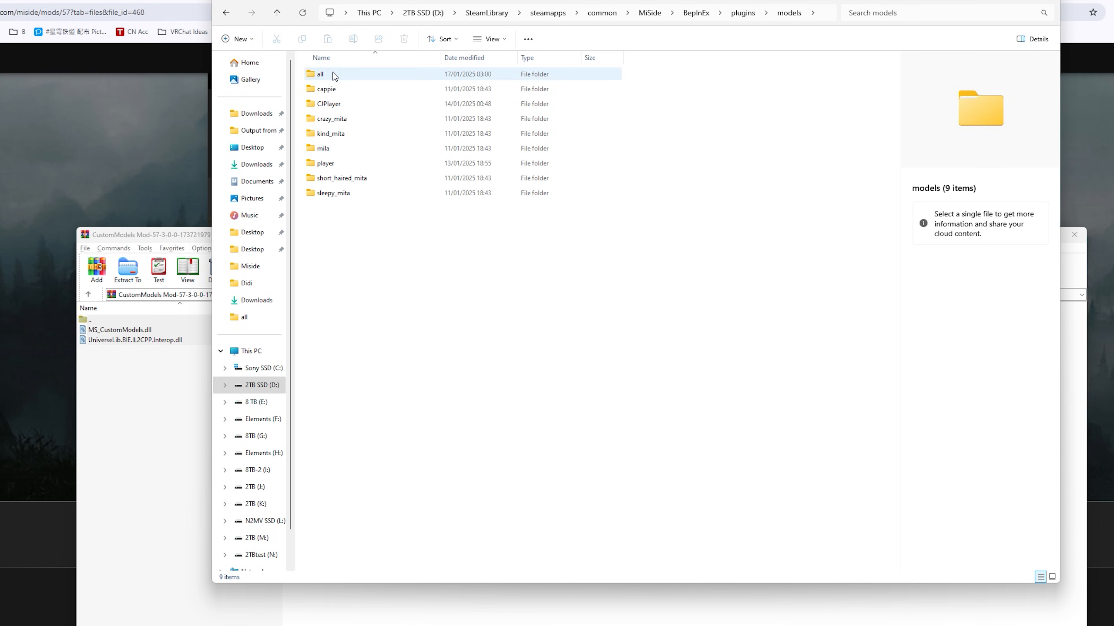
double_click(320, 73)
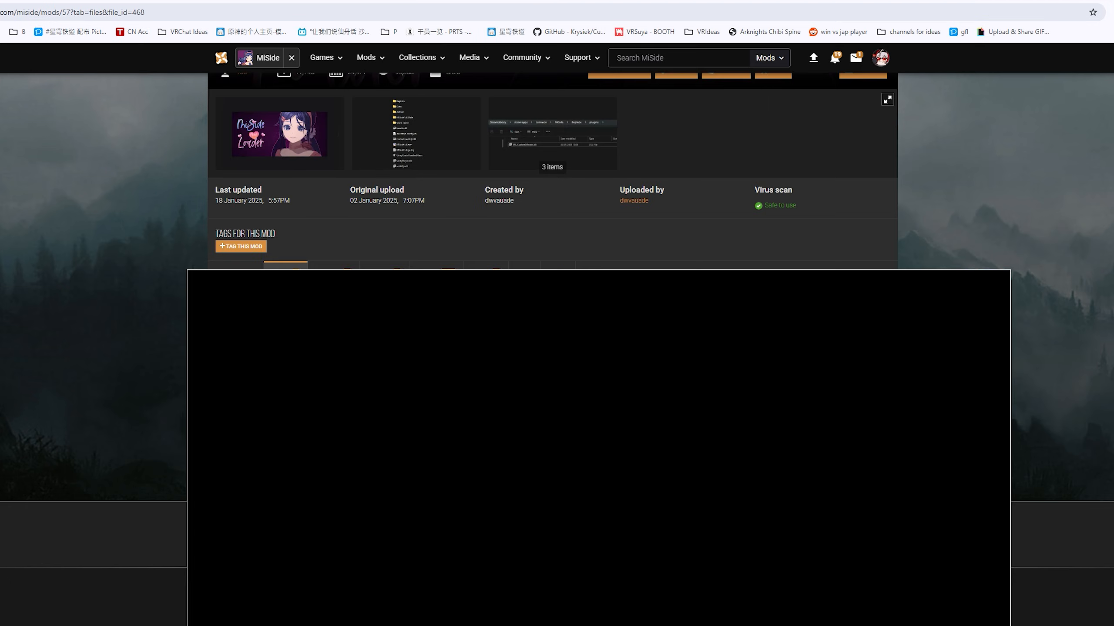
Step: Launch MiSide from the Start menu to reach the main menu with the Custom Models panel
key(Super)
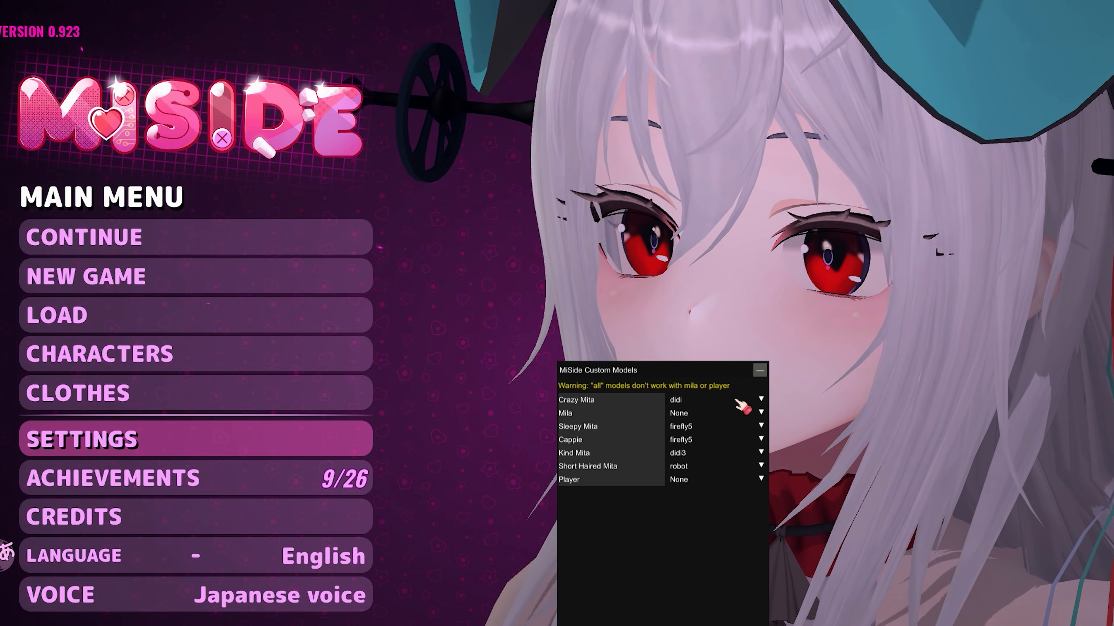
Step: Expand the Crazy Mita model dropdown in the MiSide Custom Models panel
click(760, 370)
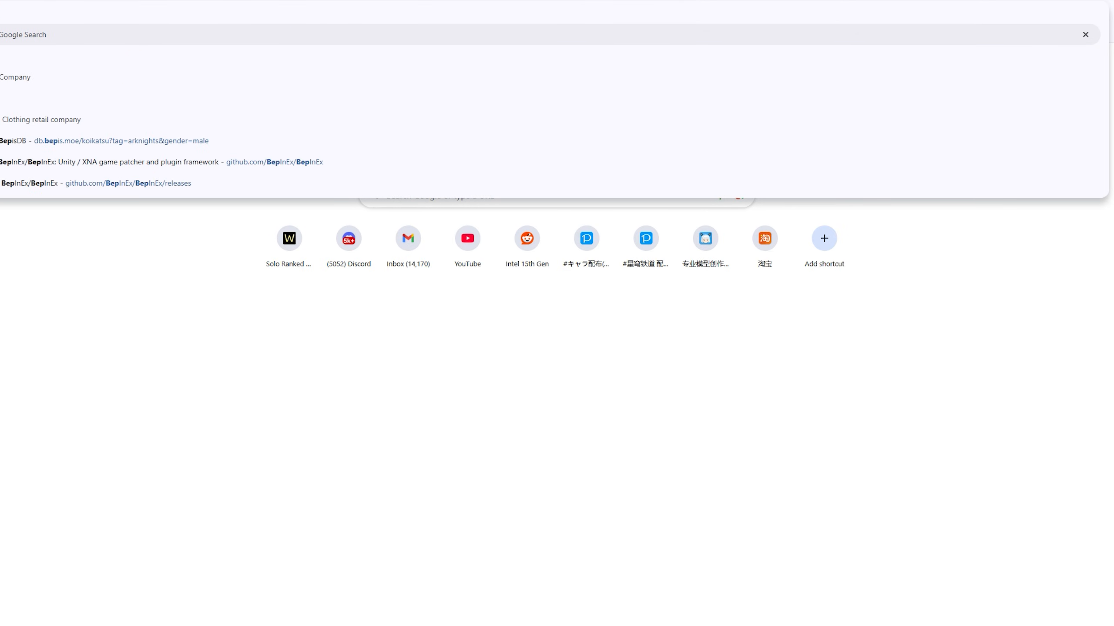
Step: Go to the BepInEx GitHub repository and its 5.4.23.2 release page with the assets list
click(139, 161)
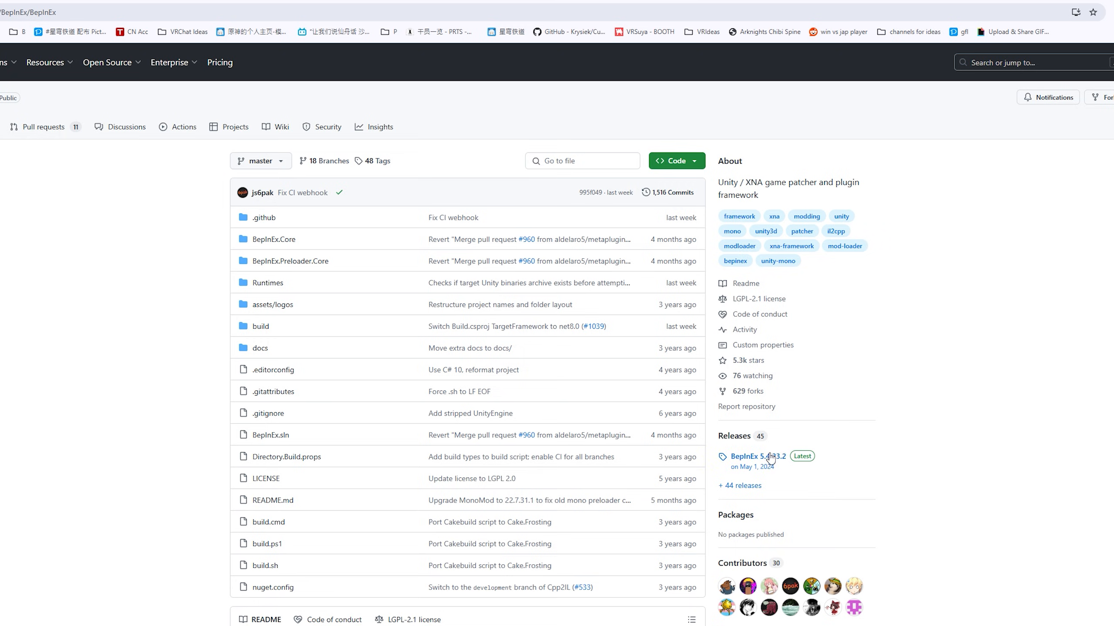
click(754, 456)
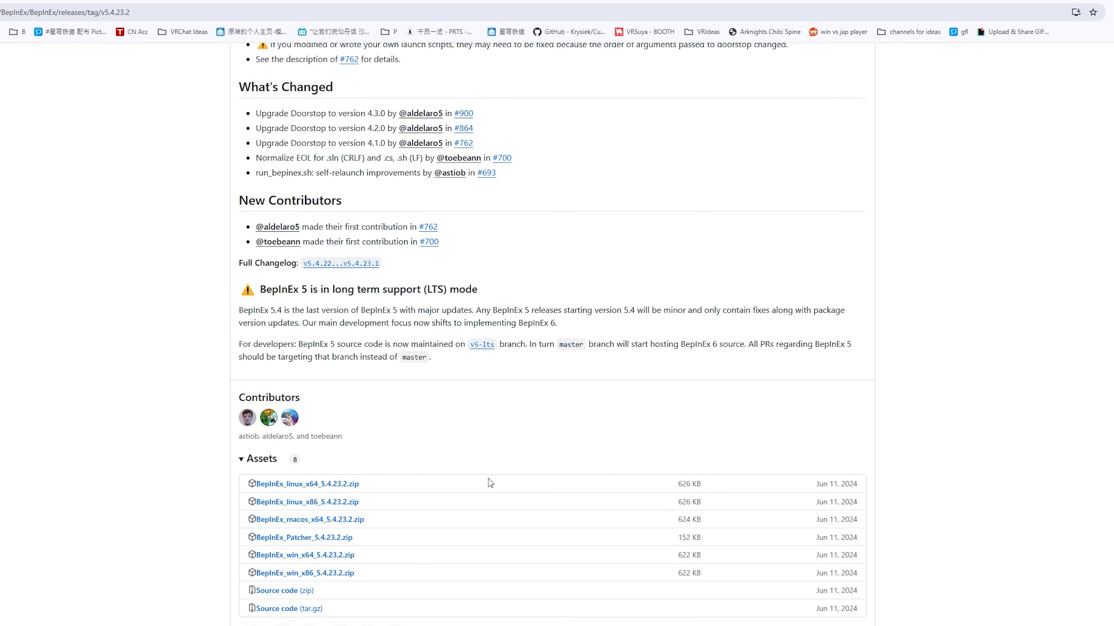
mouse_move(353, 556)
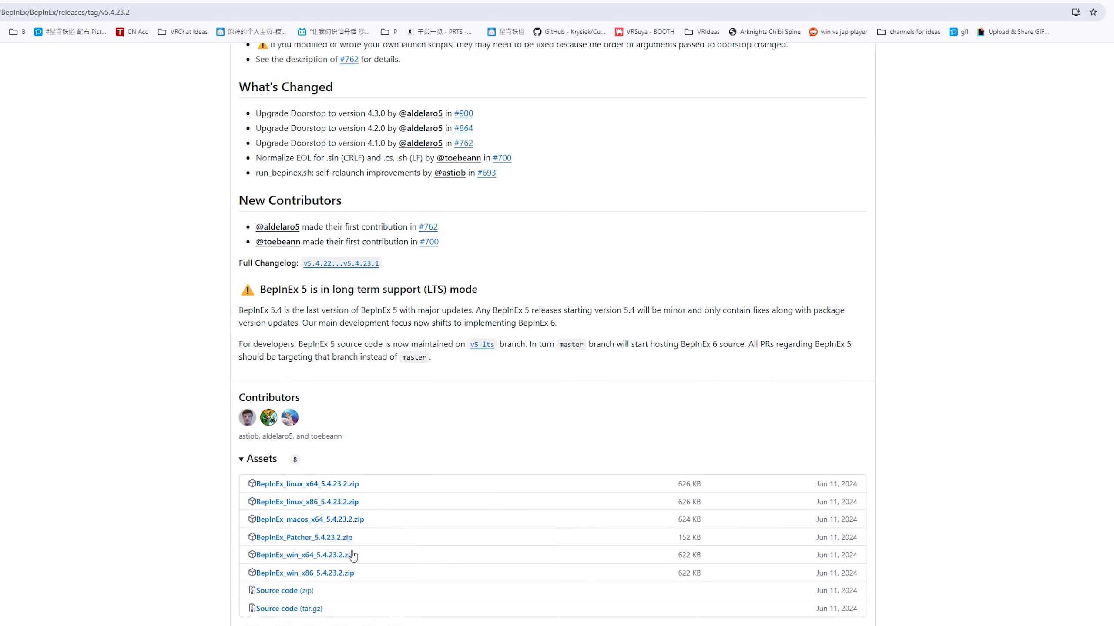
scroll(up, 3)
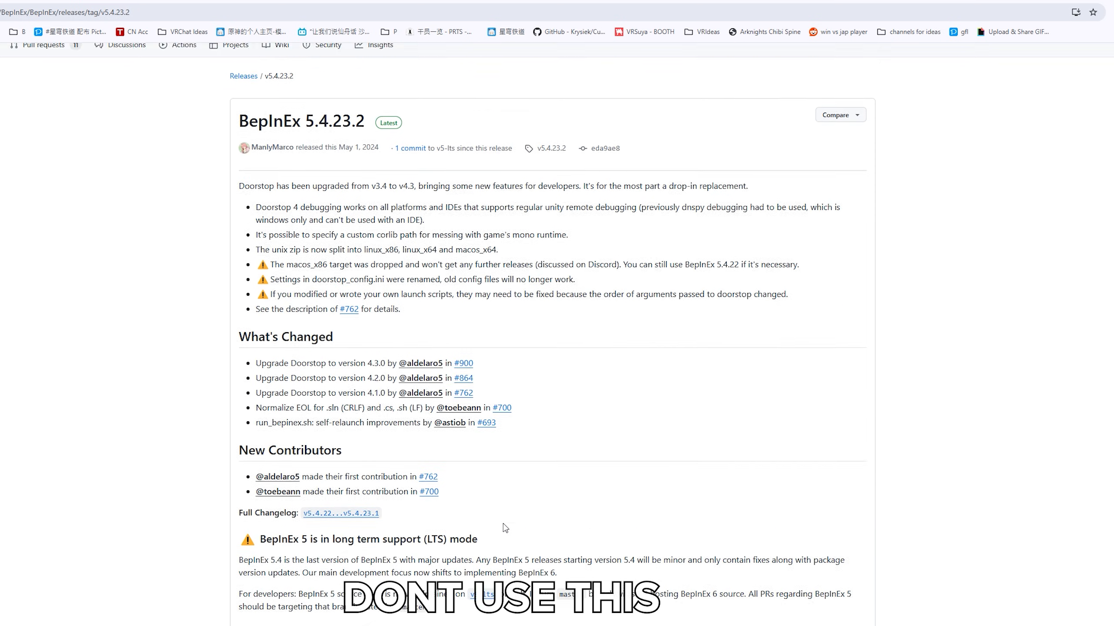
scroll(up, 3)
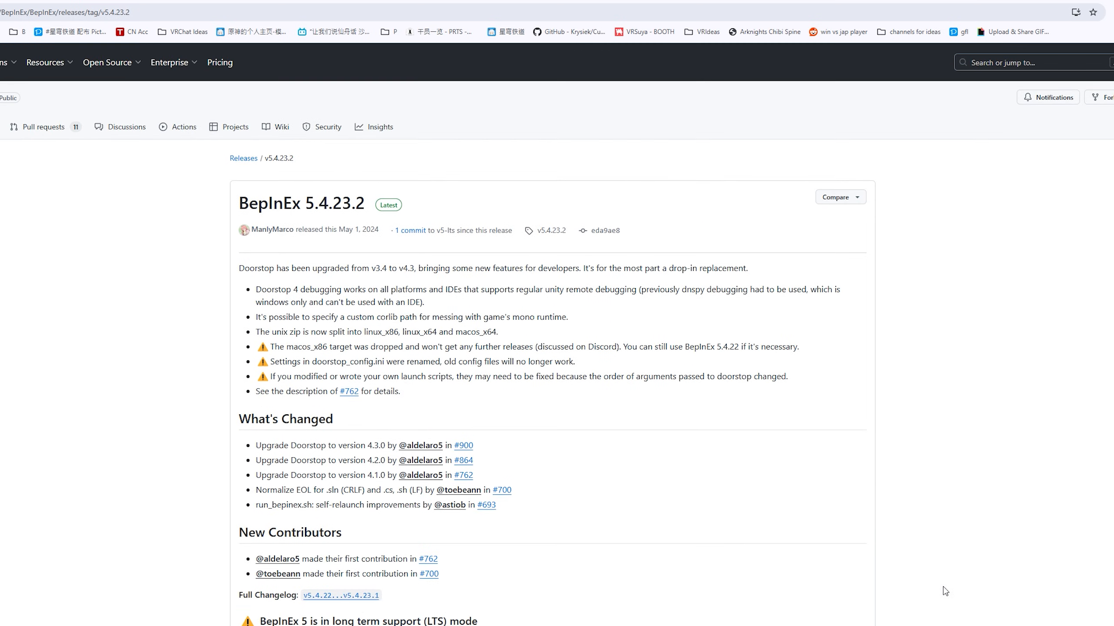
mouse_move(955, 583)
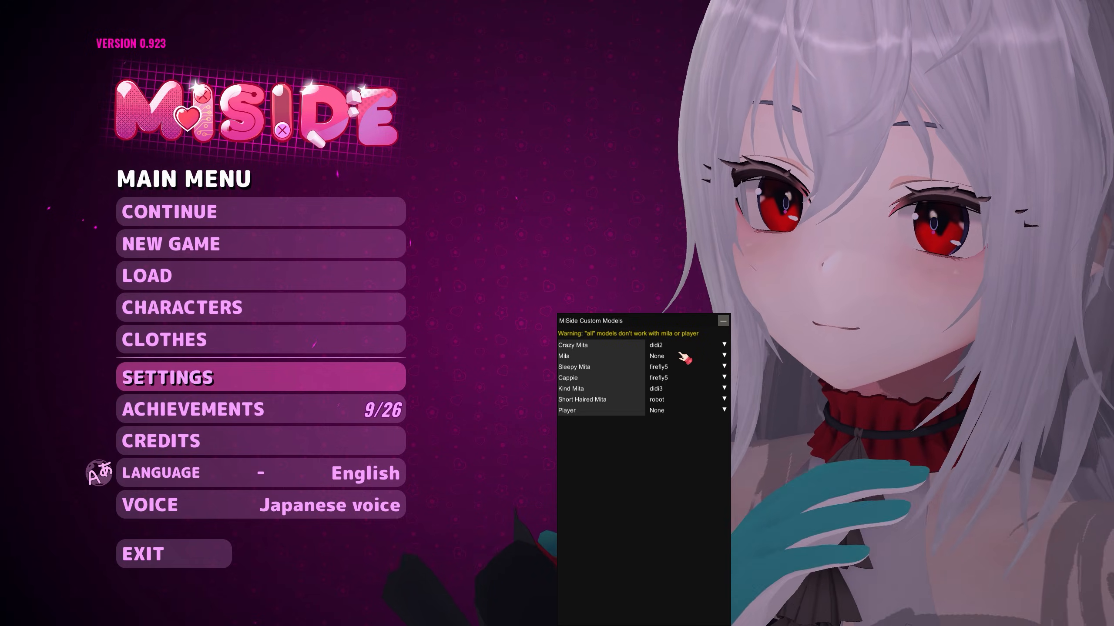
Step: Minimize the MiSide Custom Models panel, leaving only Skadi on the main menu
click(721, 321)
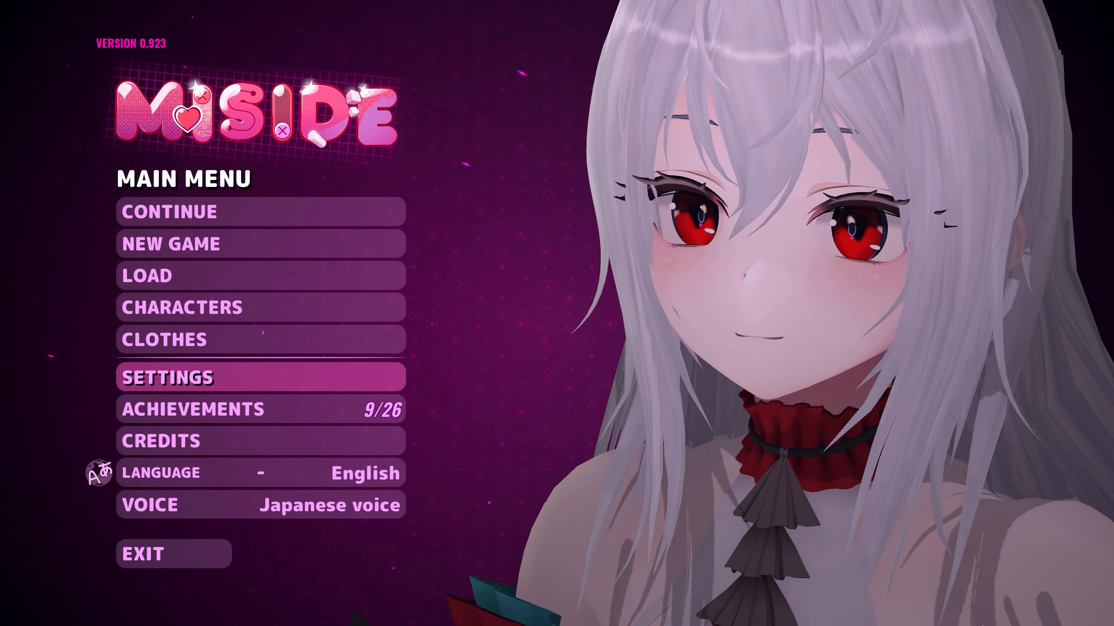